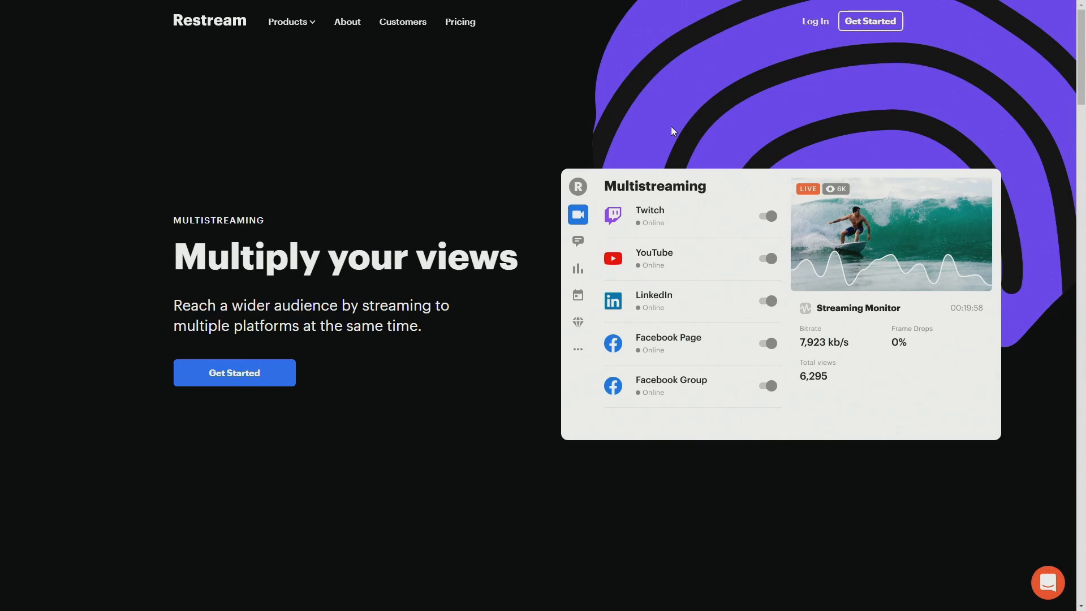
mouse_move(526, 233)
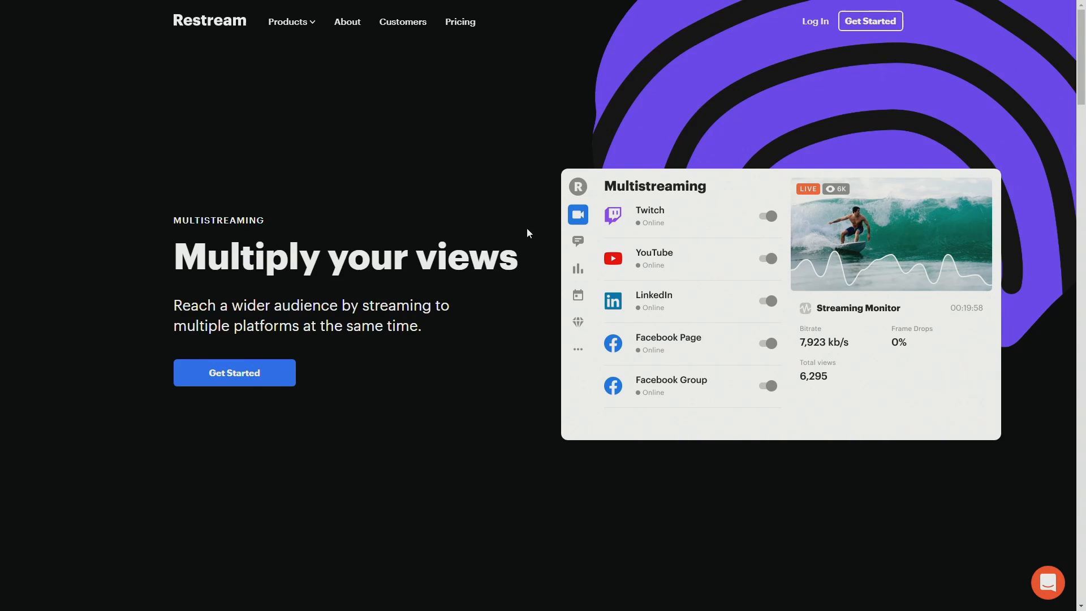
- Scroll the homepage down to the 'Be everywhere at once' destinations section
scroll("down", 3)
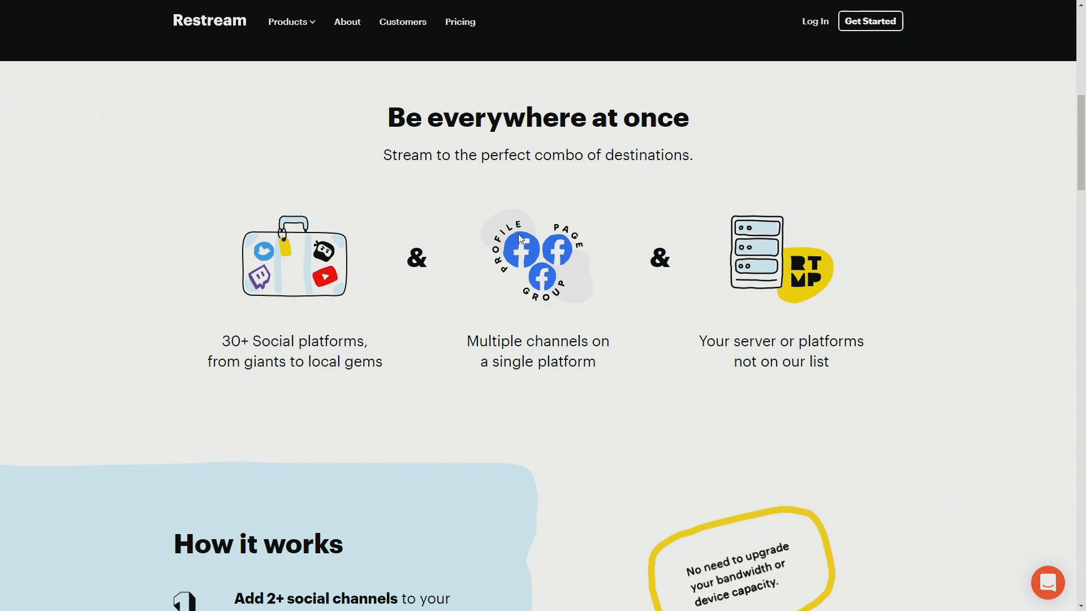
mouse_move(542, 218)
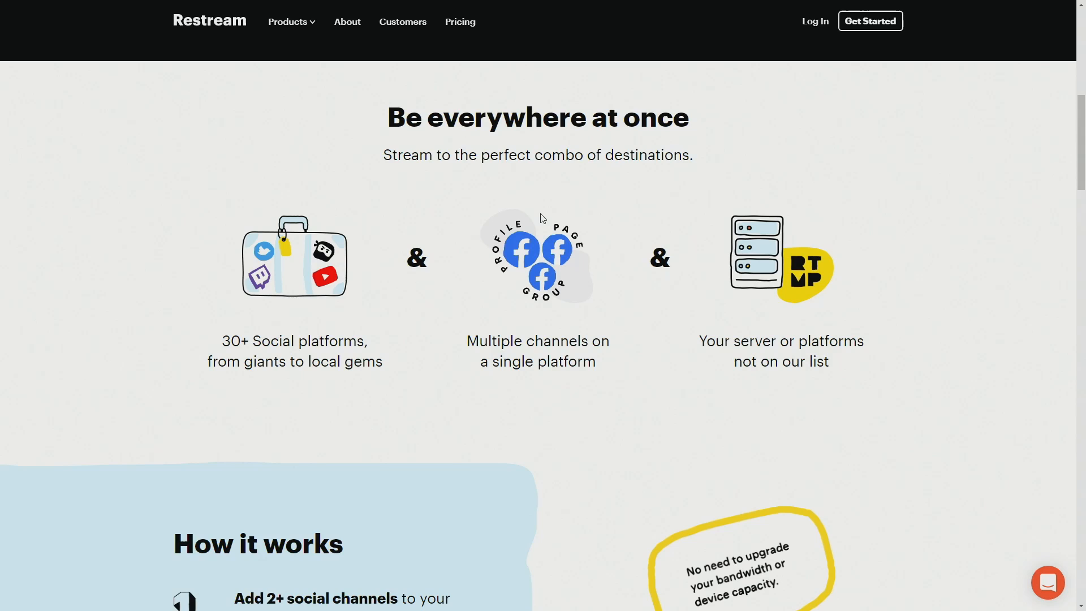
scroll("down", 3)
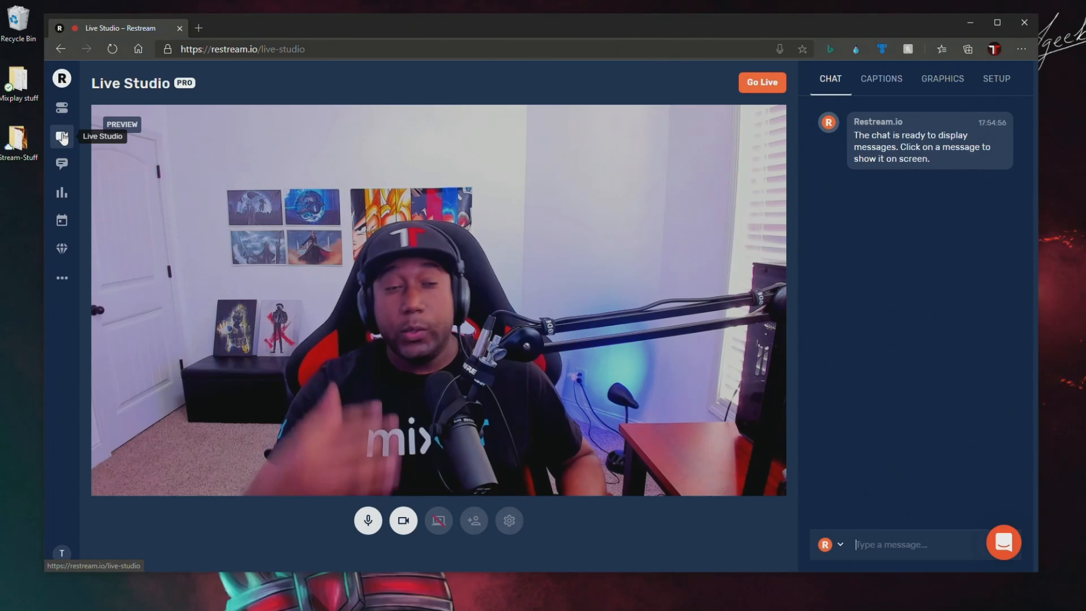
mouse_move(62, 107)
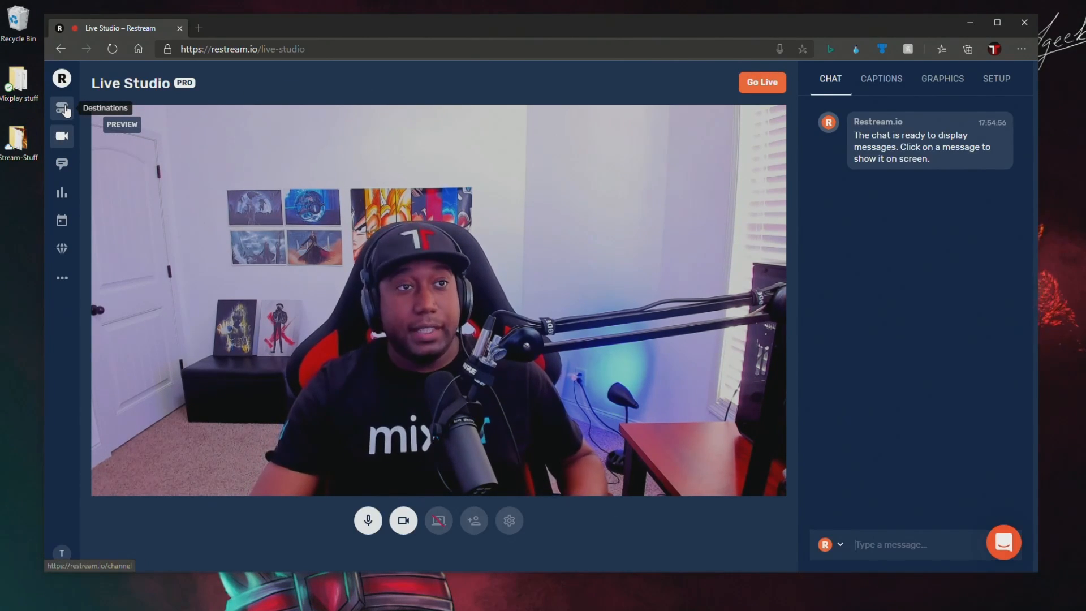
- View the Destinations dashboard, confirming only Mixer - TopicTech is enabled
left_click(61, 108)
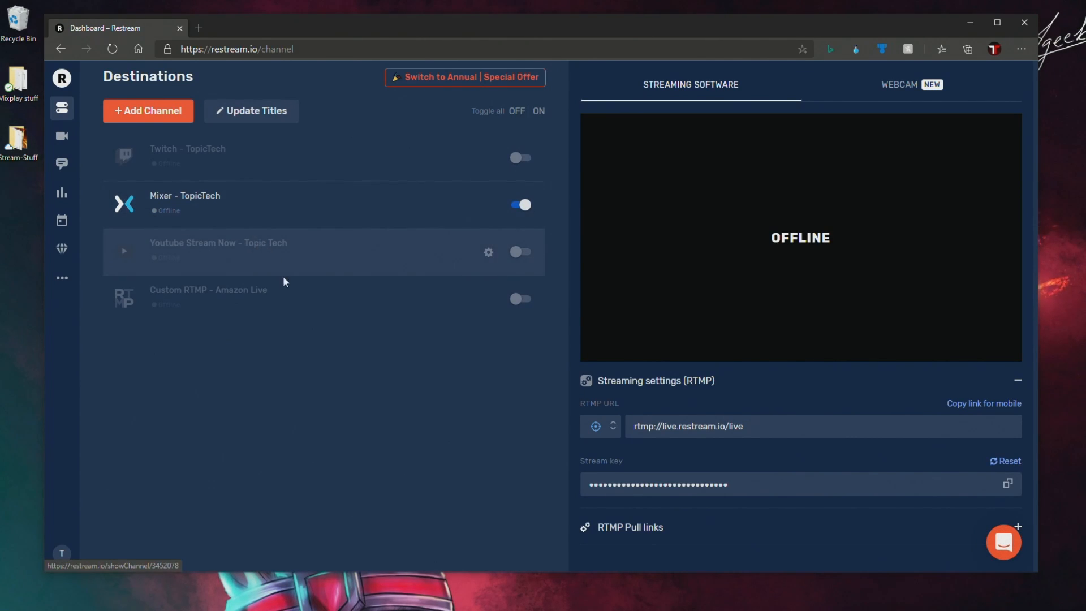
mouse_move(288, 297)
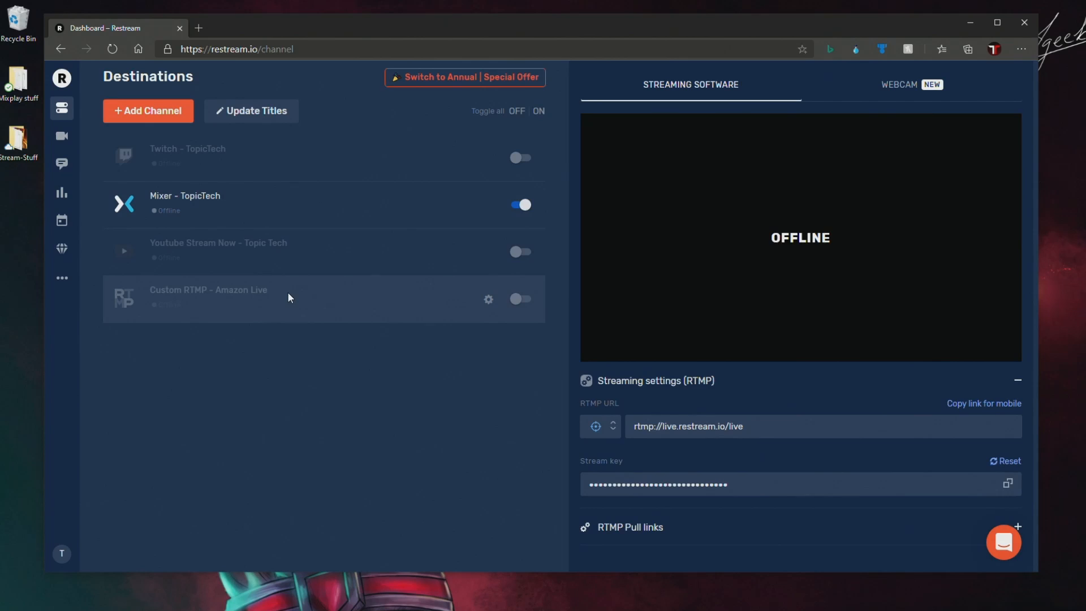
mouse_move(75, 154)
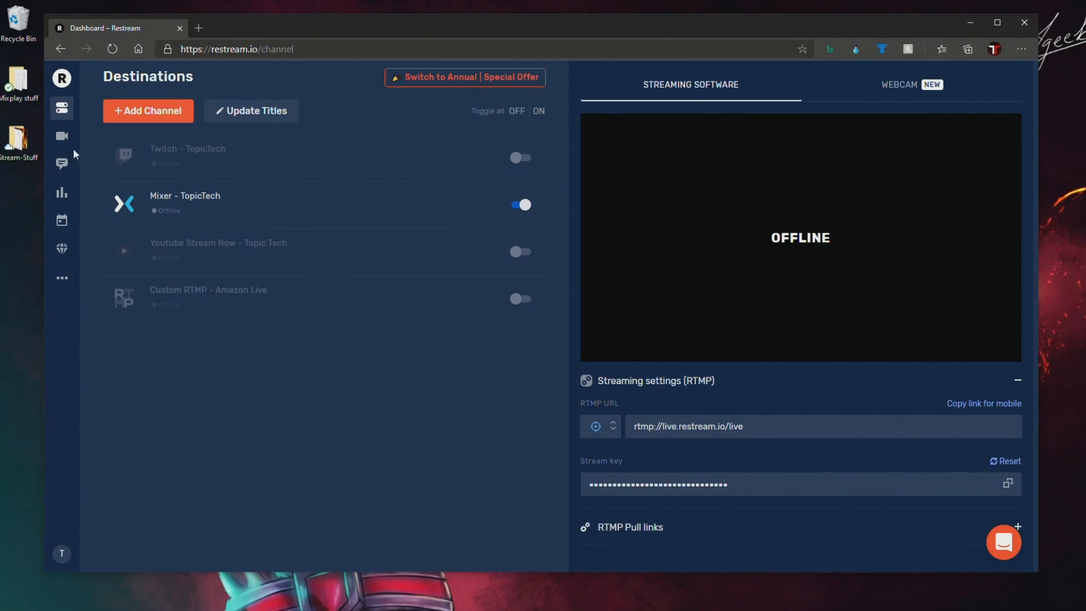
- Show the TopicTech Twitter caption, swap it for 'Pineapple on pizza?', and begin a new 'Easy to add' caption
left_click(61, 137)
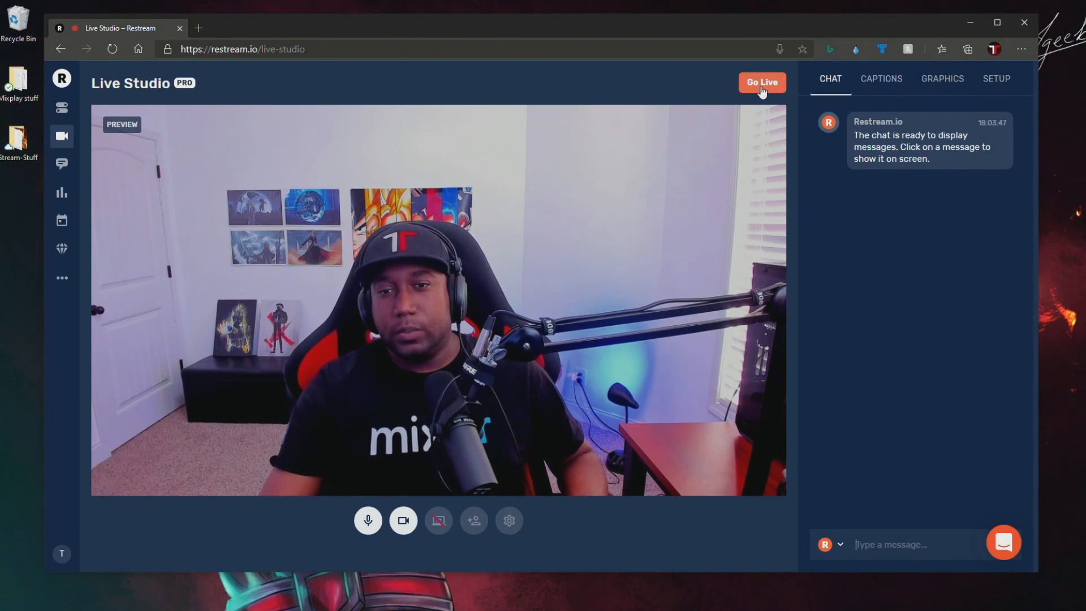
mouse_move(893, 87)
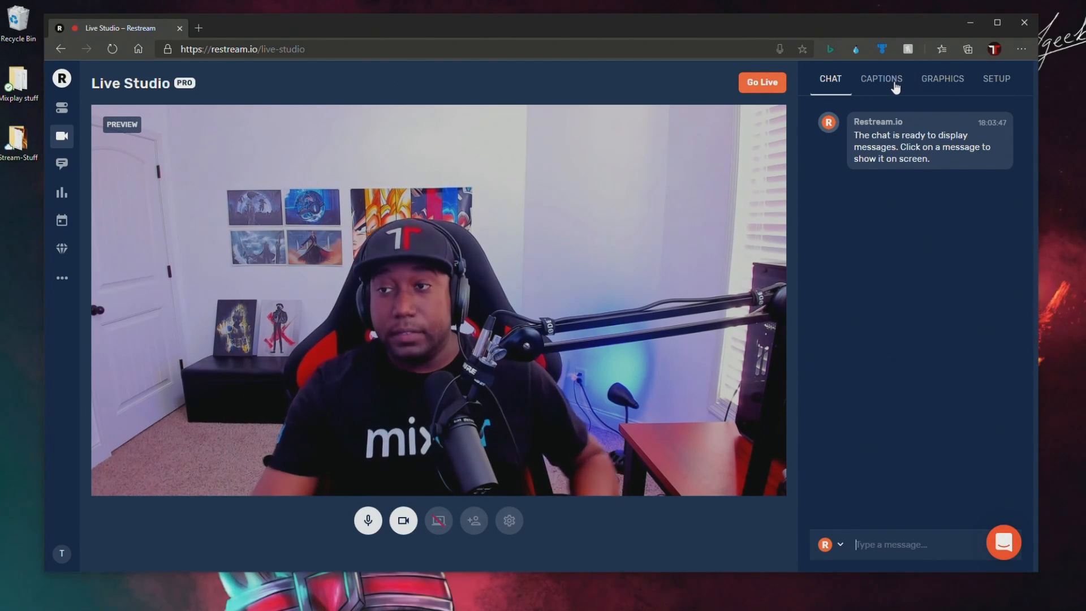
left_click(881, 78)
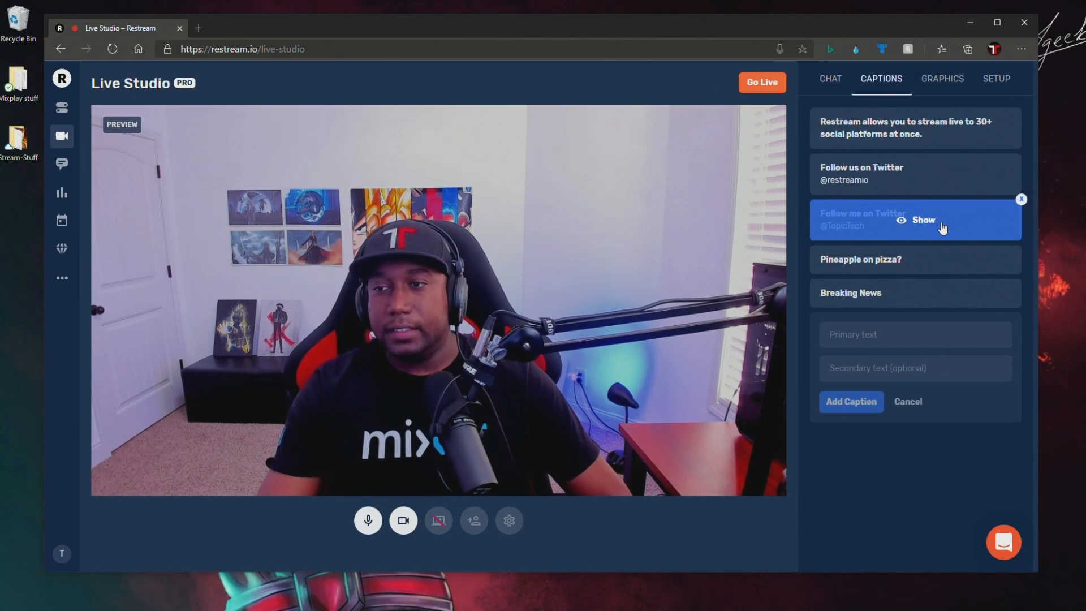
left_click(923, 219)
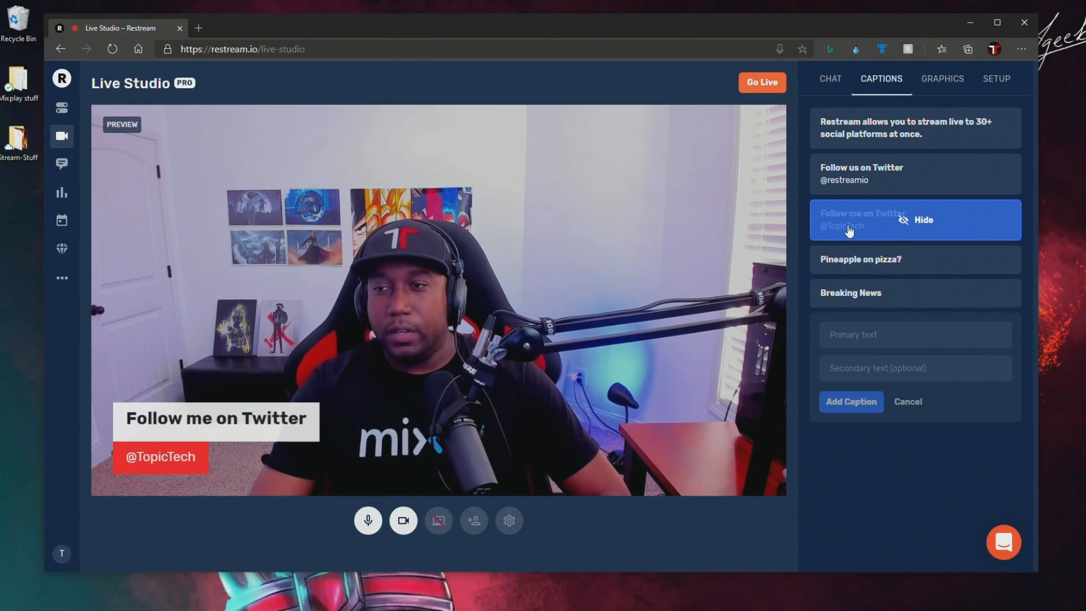
mouse_move(905, 228)
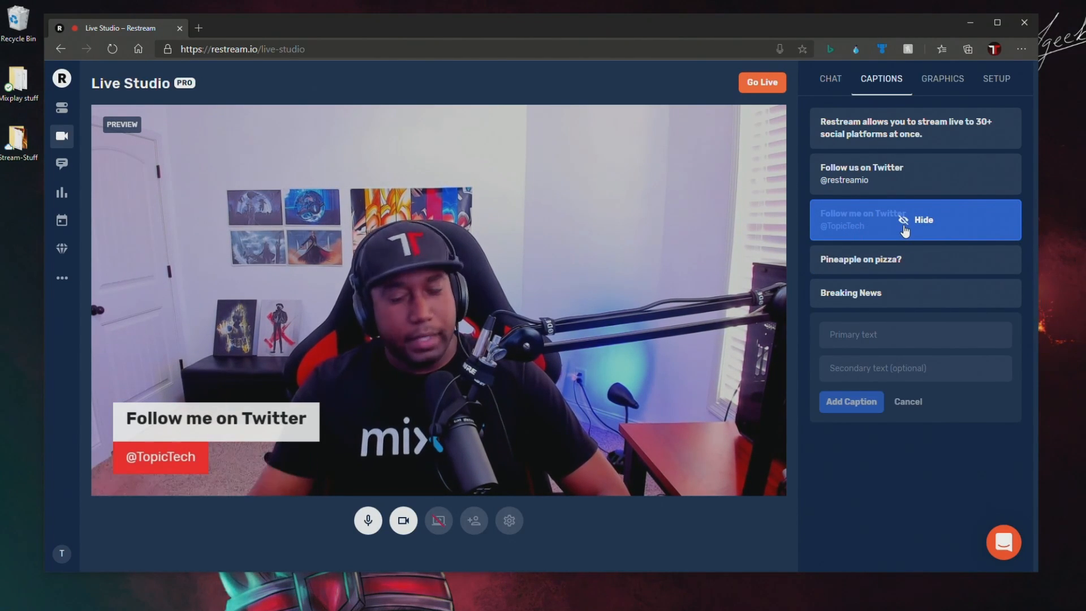
mouse_move(914, 259)
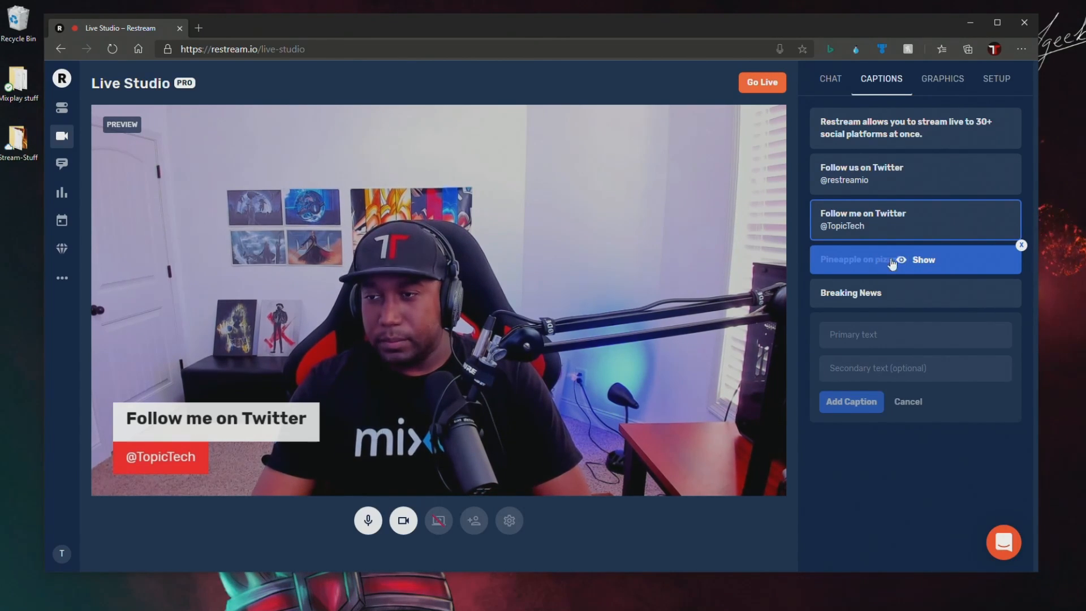
left_click(923, 259)
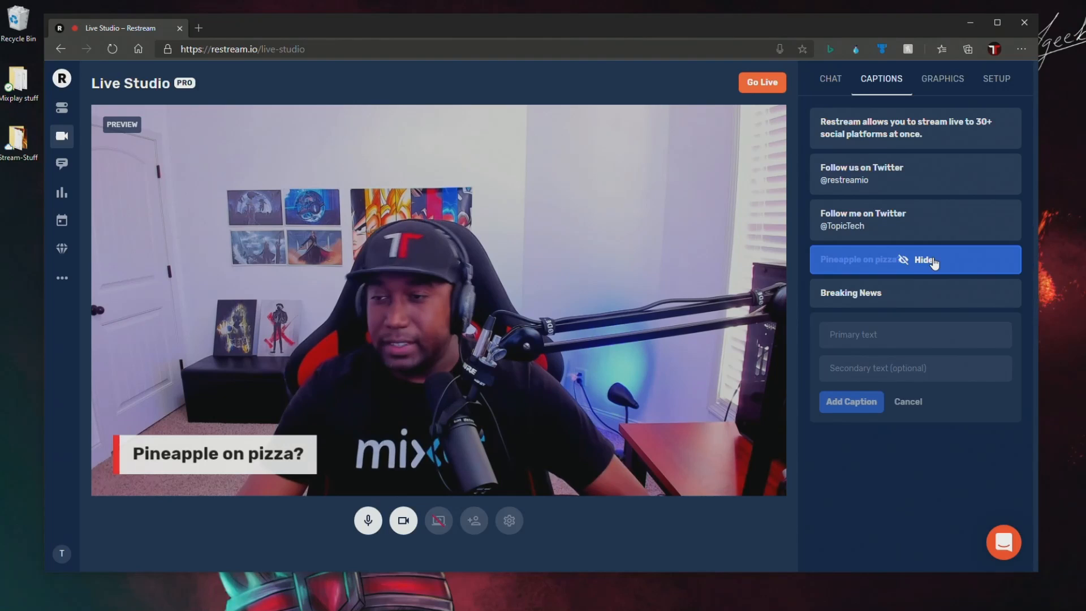
type("Easy to add")
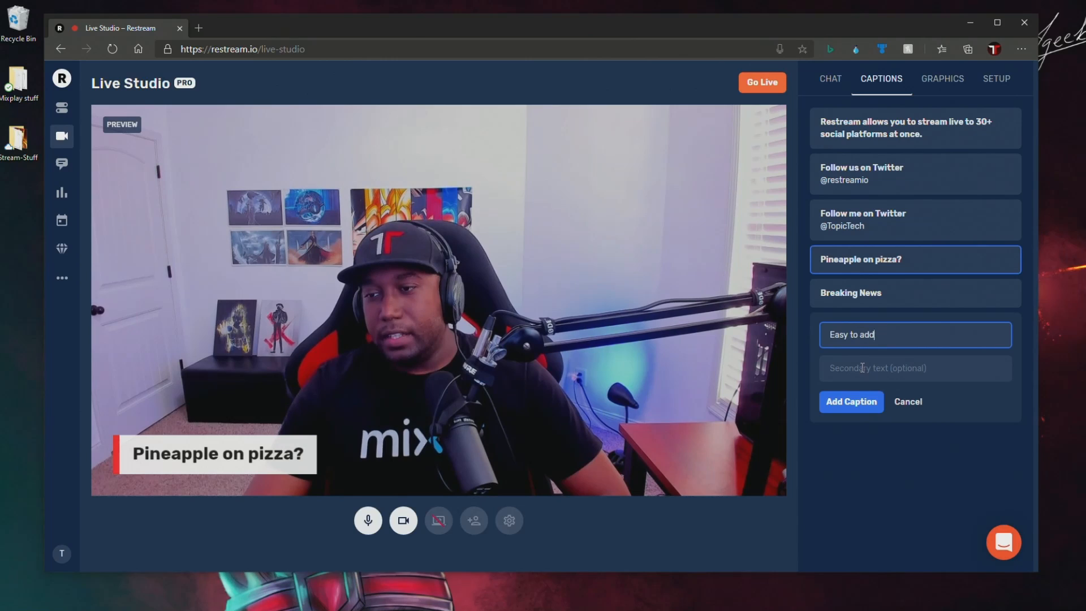
mouse_move(900, 219)
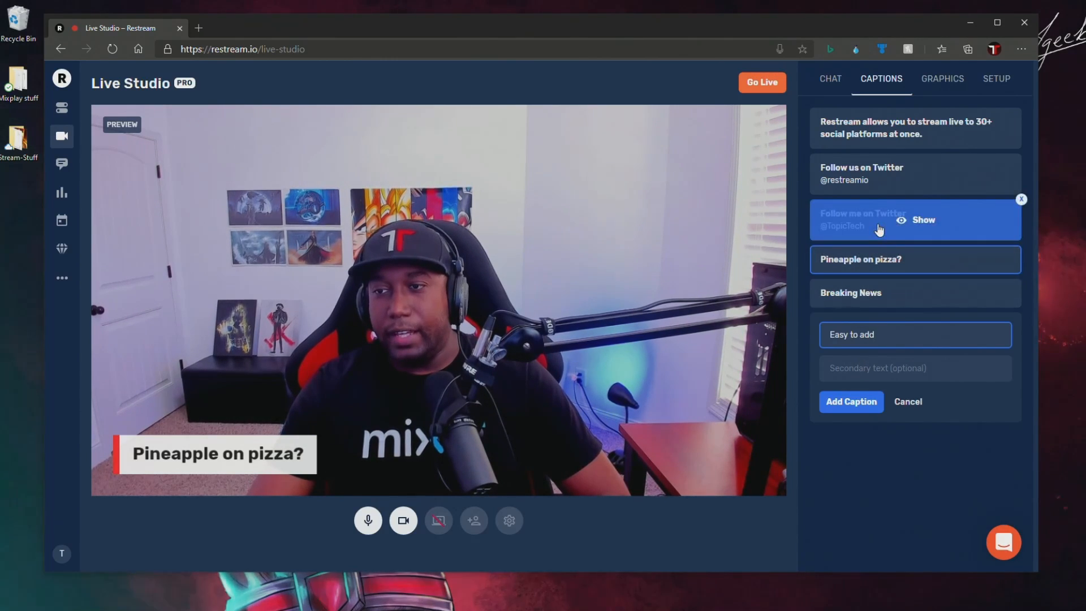
- Save a new caption 'Easy to add / easy to do' with the Twitter caption back on the preview
left_click(923, 219)
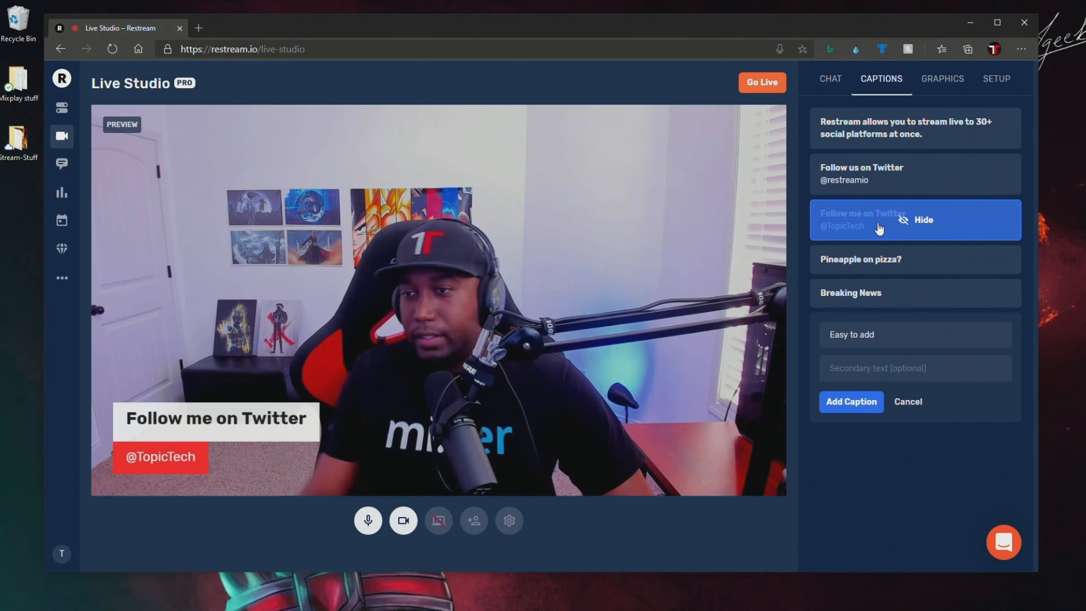
left_click(914, 368)
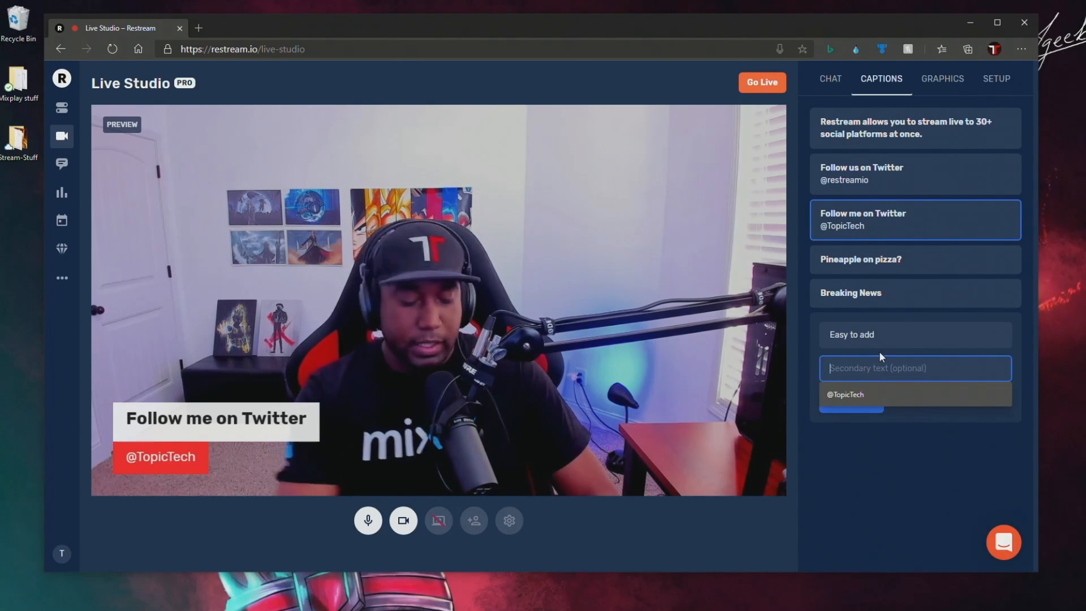
type("easy to do")
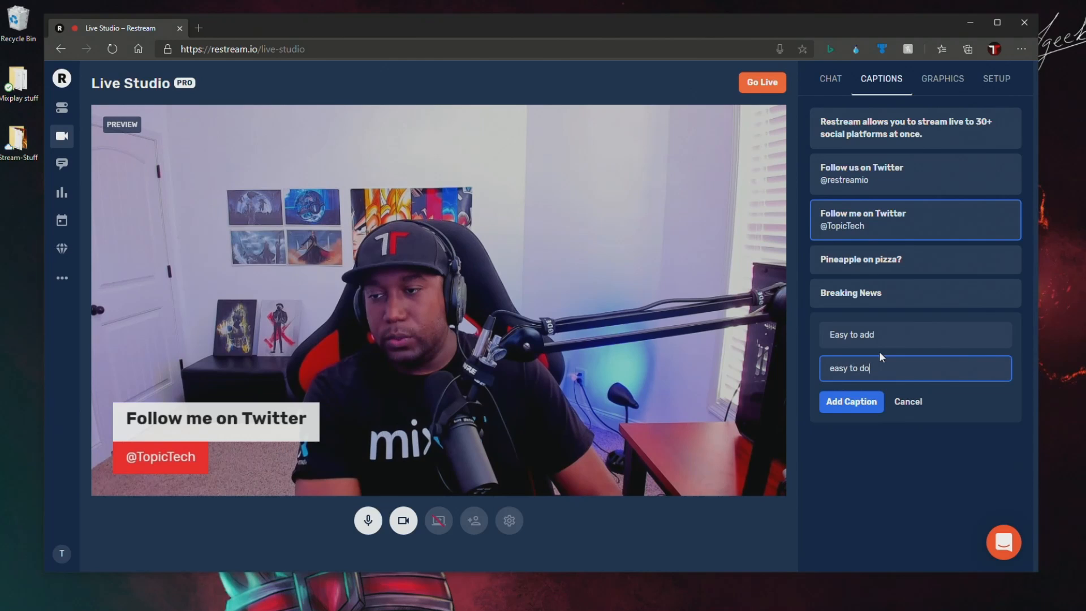
left_click(850, 401)
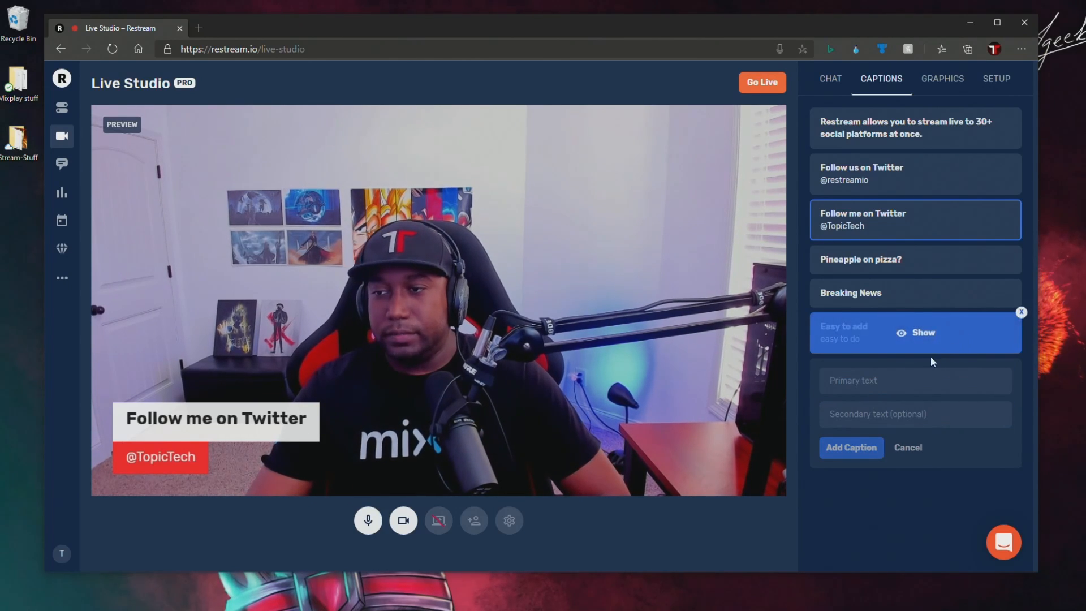
- Hide the Twitter caption so the preview shows no caption overlay
left_click(923, 332)
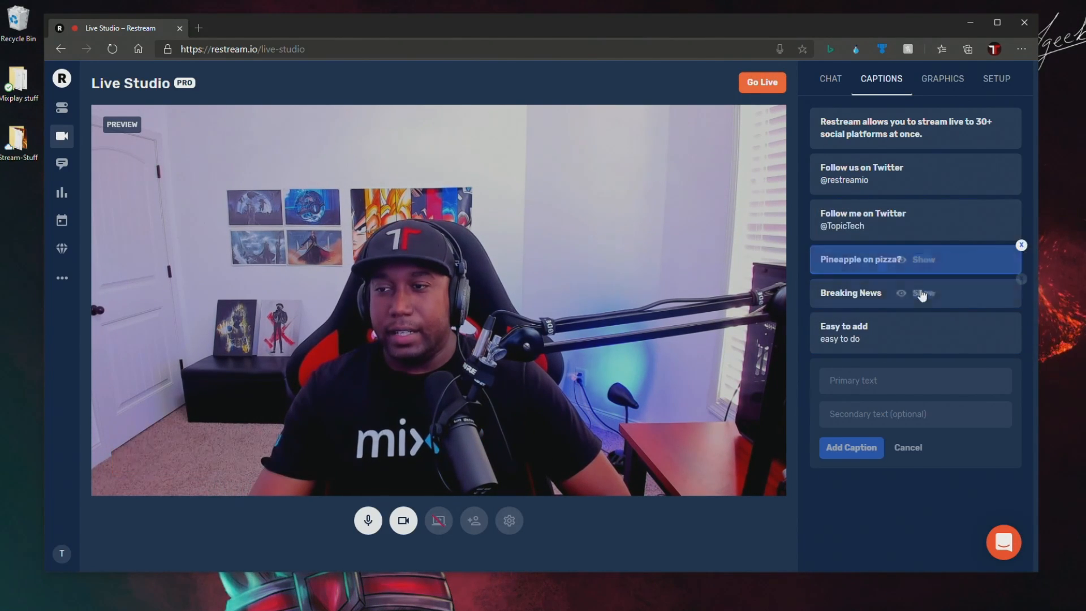
left_click(923, 259)
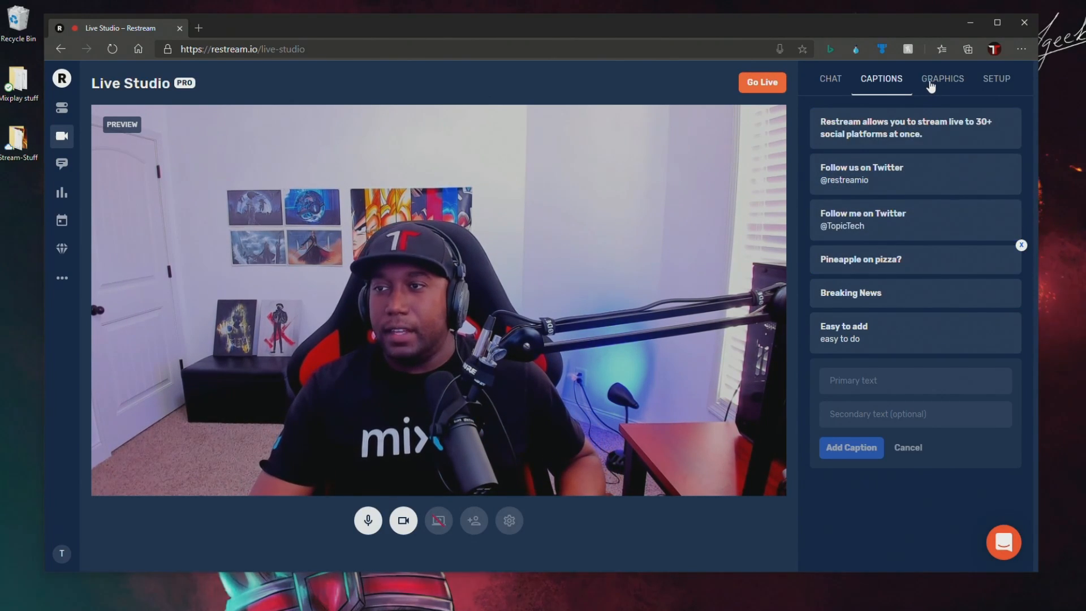
- Show the TopicTech logo on the stream, briefly preview the overlay, and move to the Setup panel
left_click(942, 78)
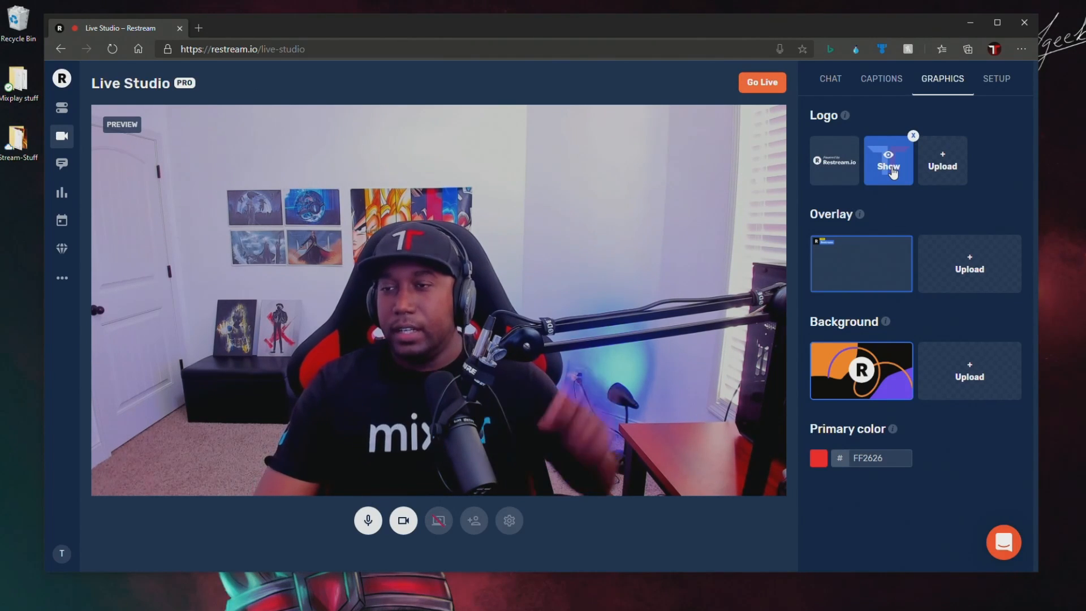
left_click(888, 160)
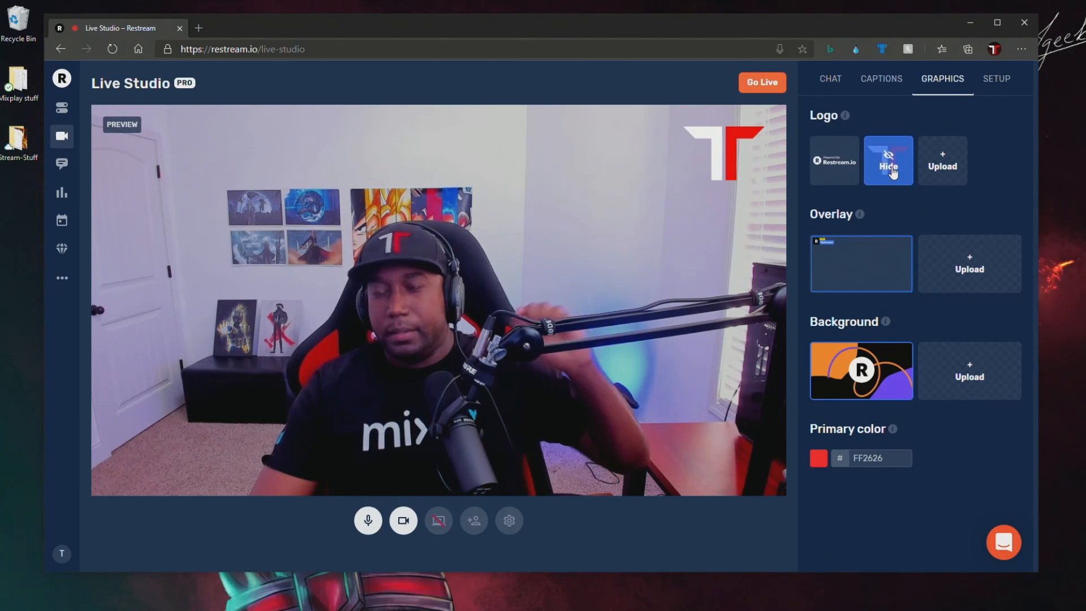
left_click(888, 159)
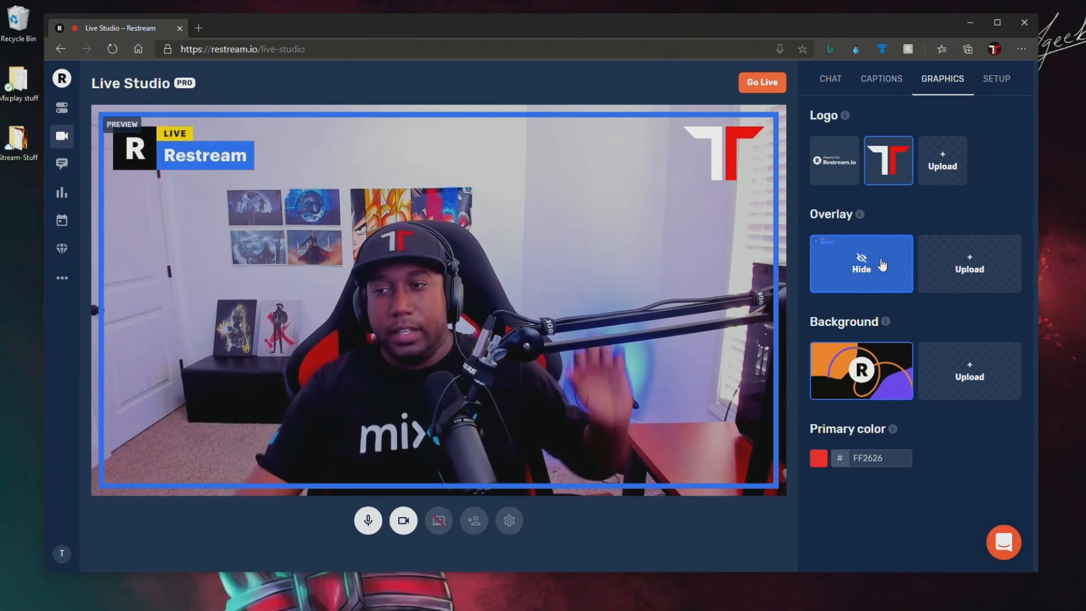
left_click(861, 263)
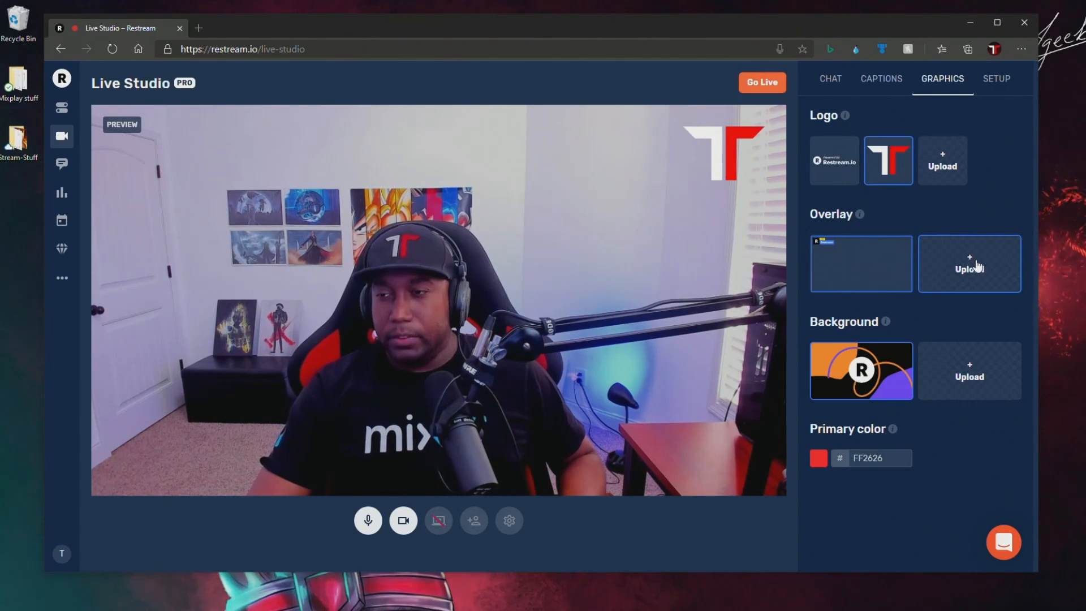
left_click(995, 78)
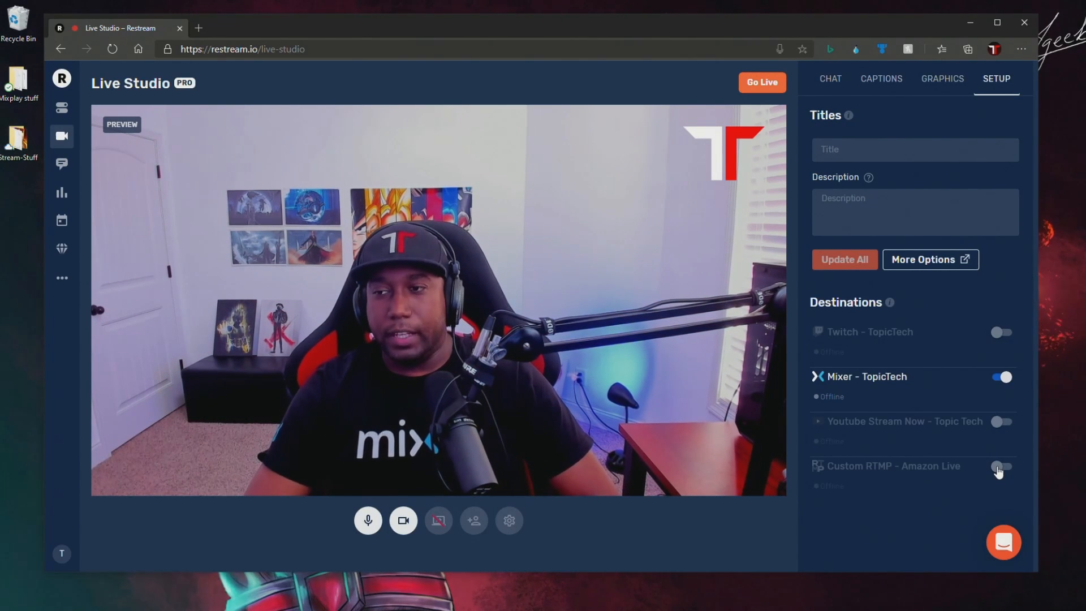
- Toggle the Mixer - TopicTech destination in Setup and return to the stream chat panel
left_click(914, 150)
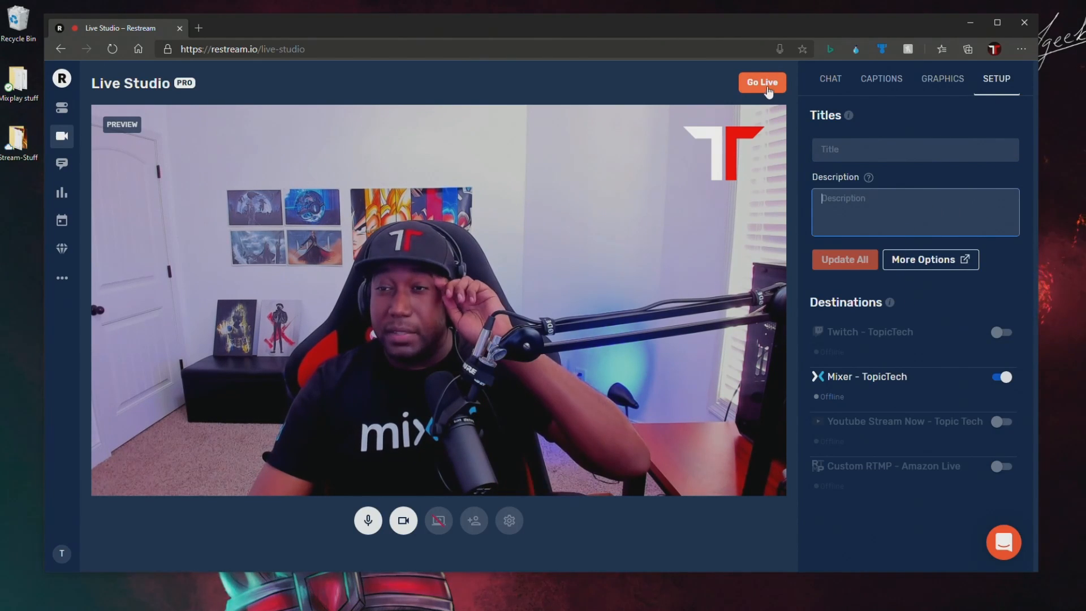
left_click(829, 78)
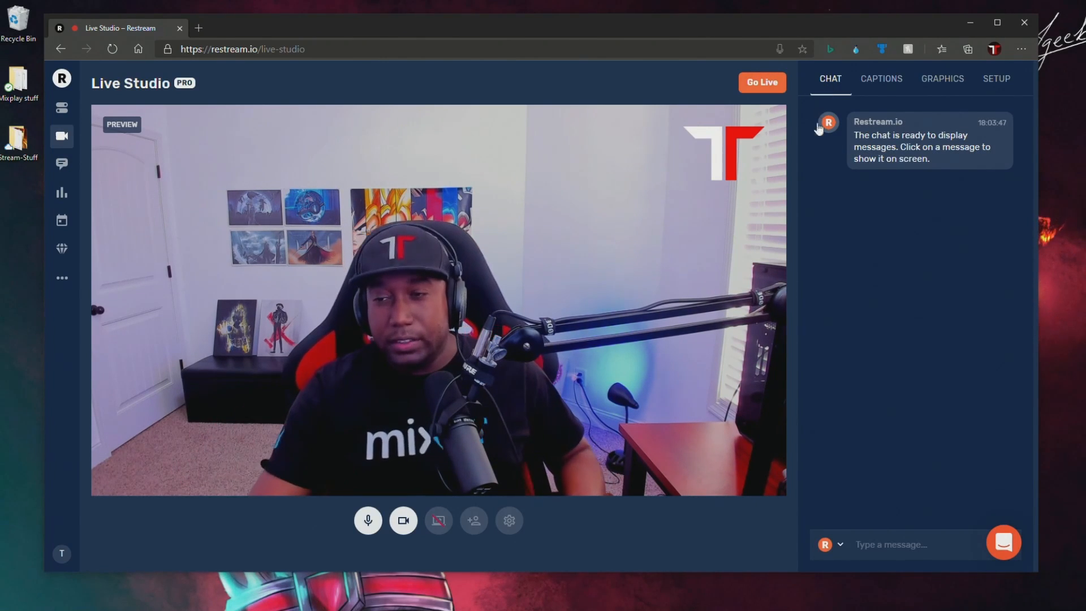
left_click(996, 78)
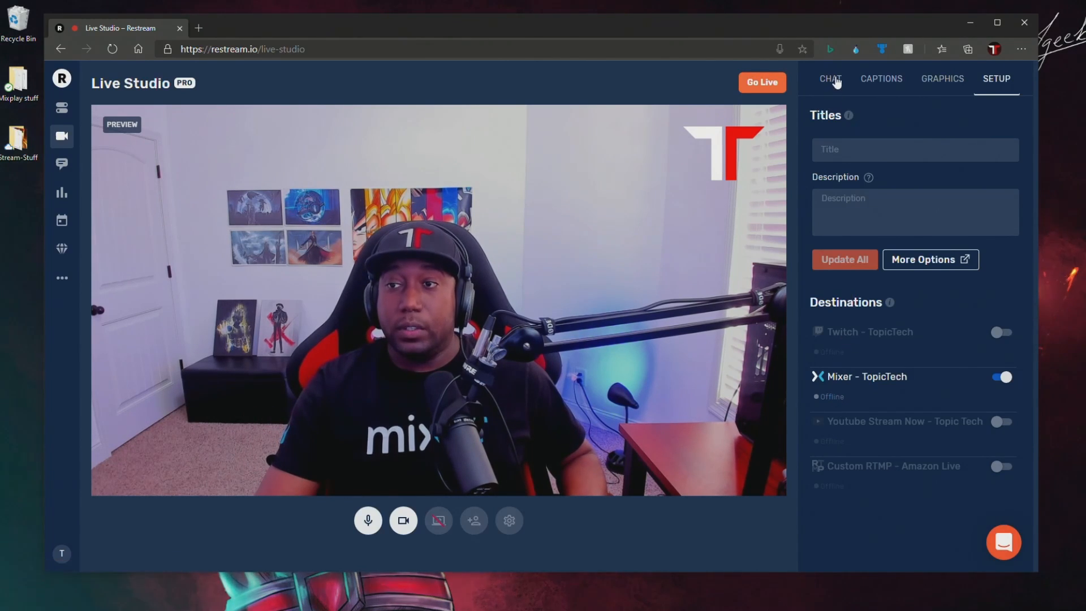
left_click(829, 78)
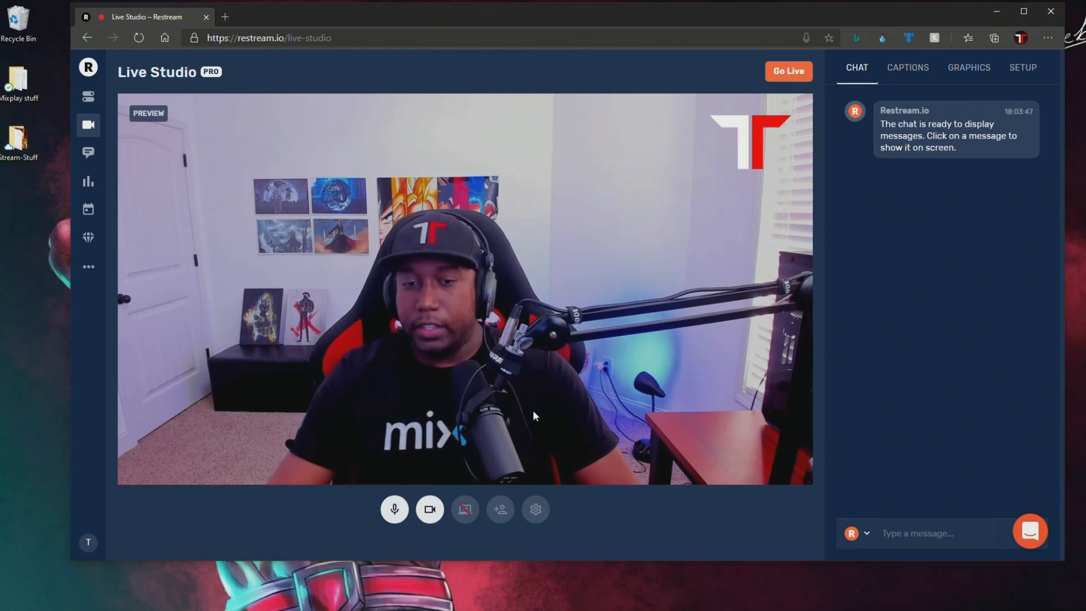
mouse_move(463, 509)
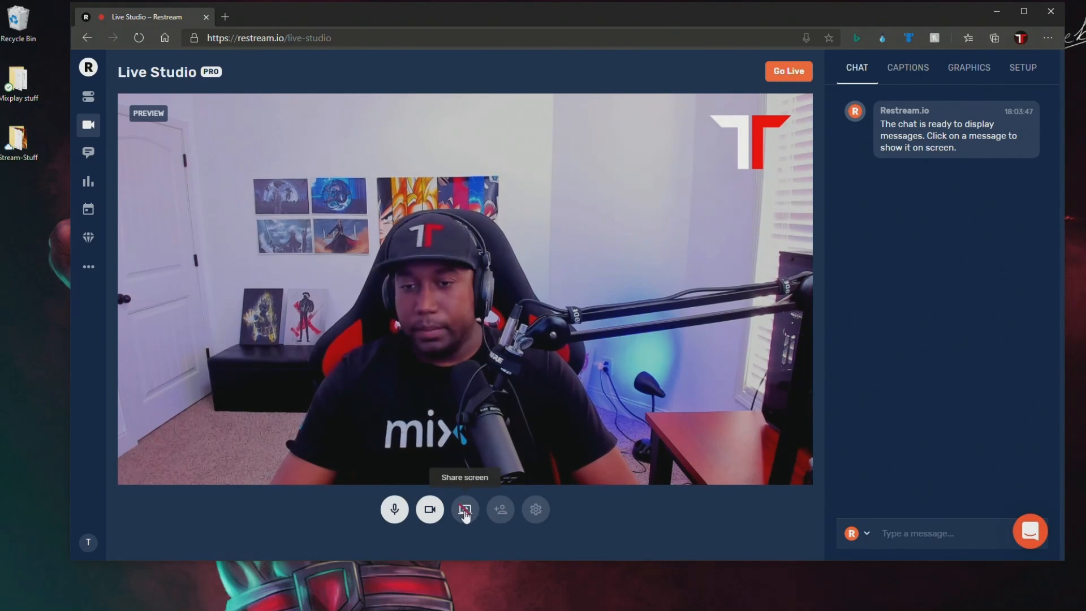
left_click(464, 509)
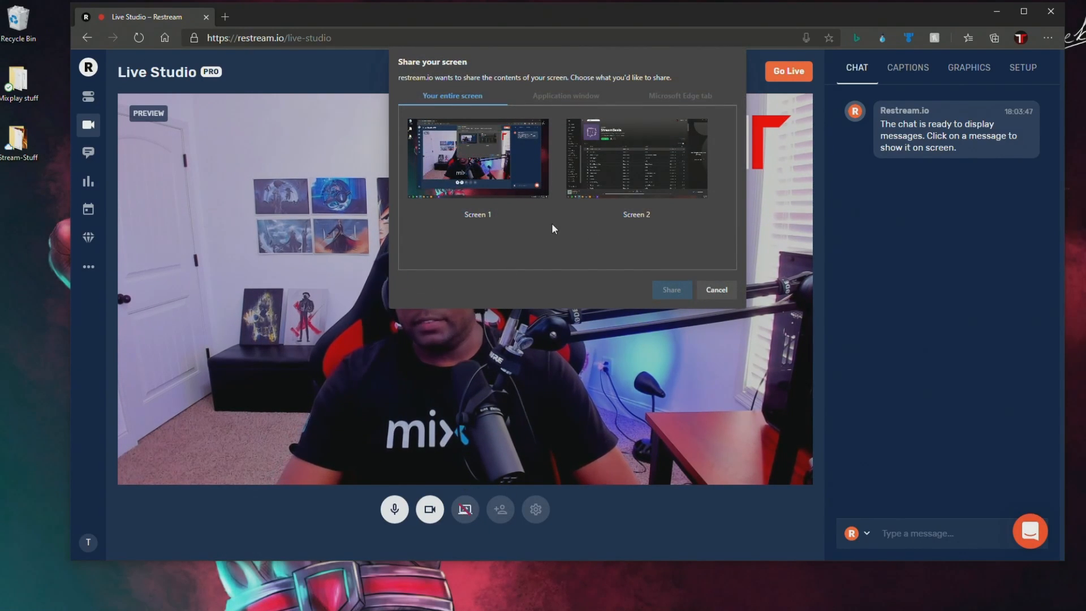
left_click(477, 156)
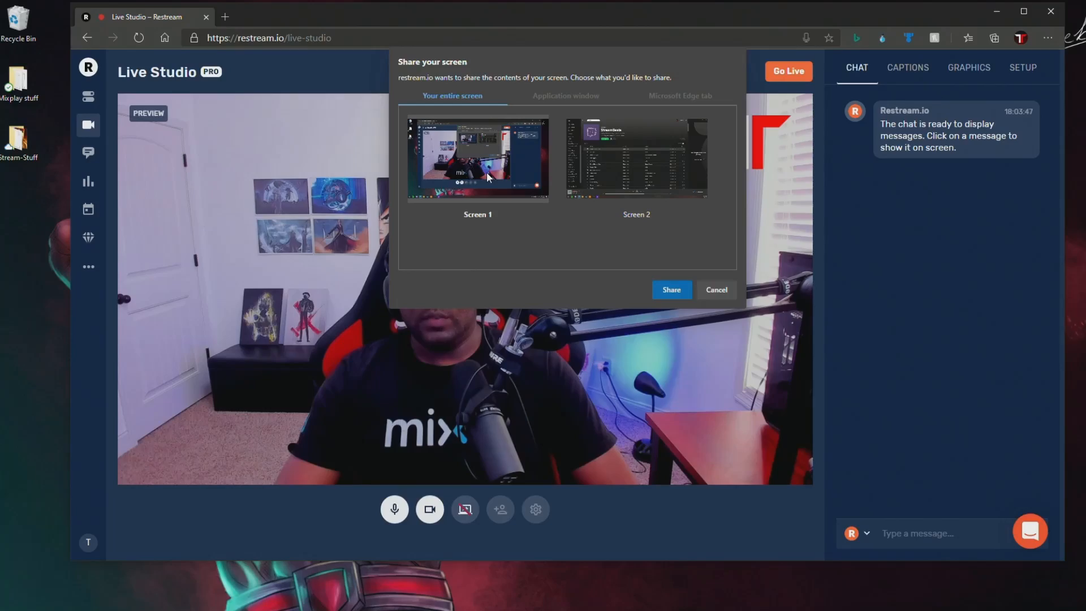
left_click(669, 290)
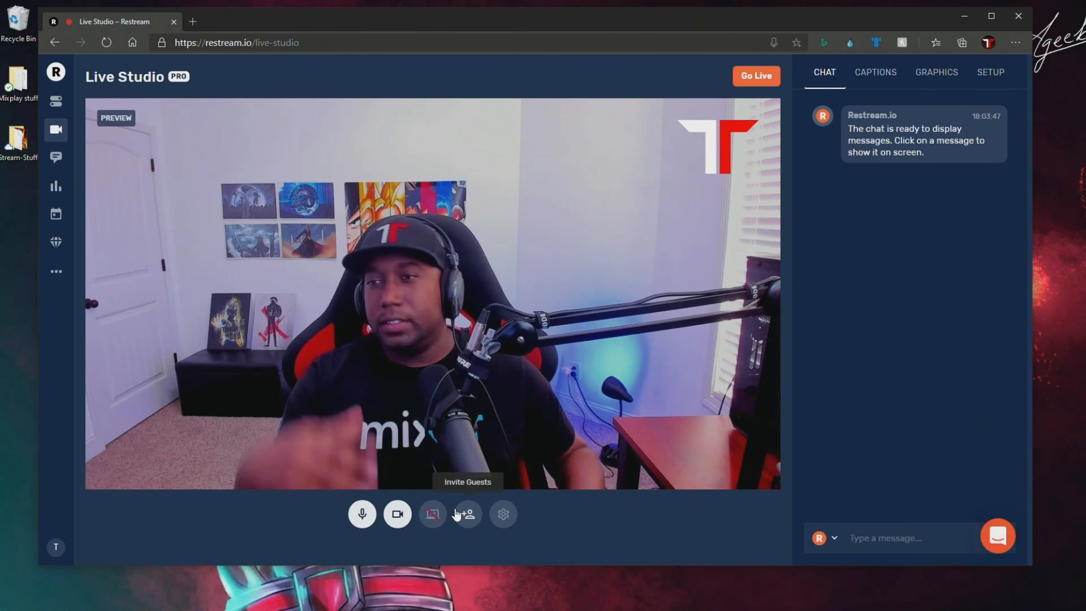
left_click(467, 514)
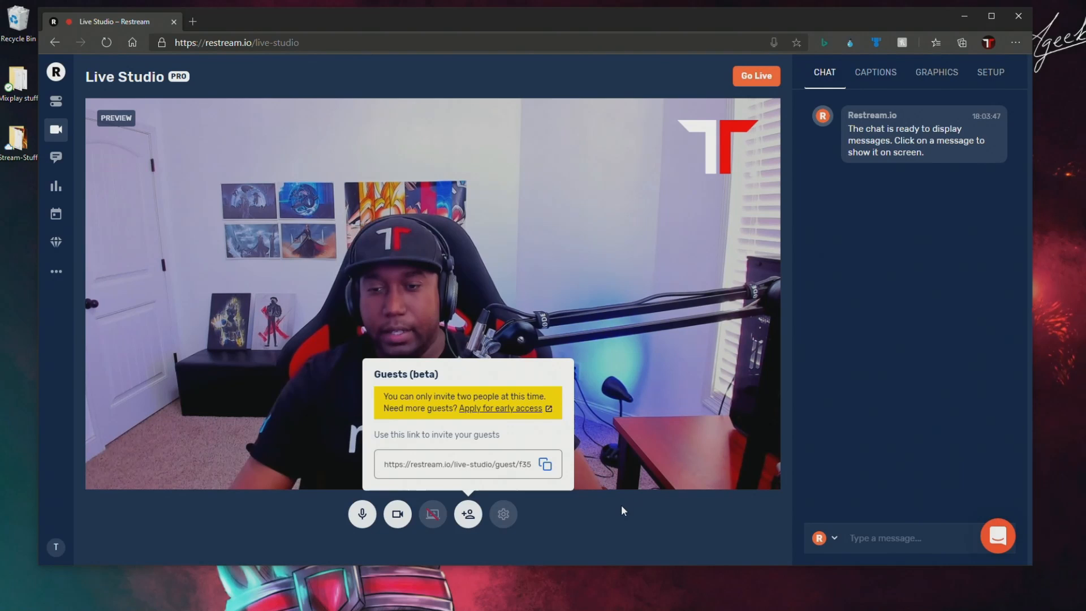
left_click(467, 513)
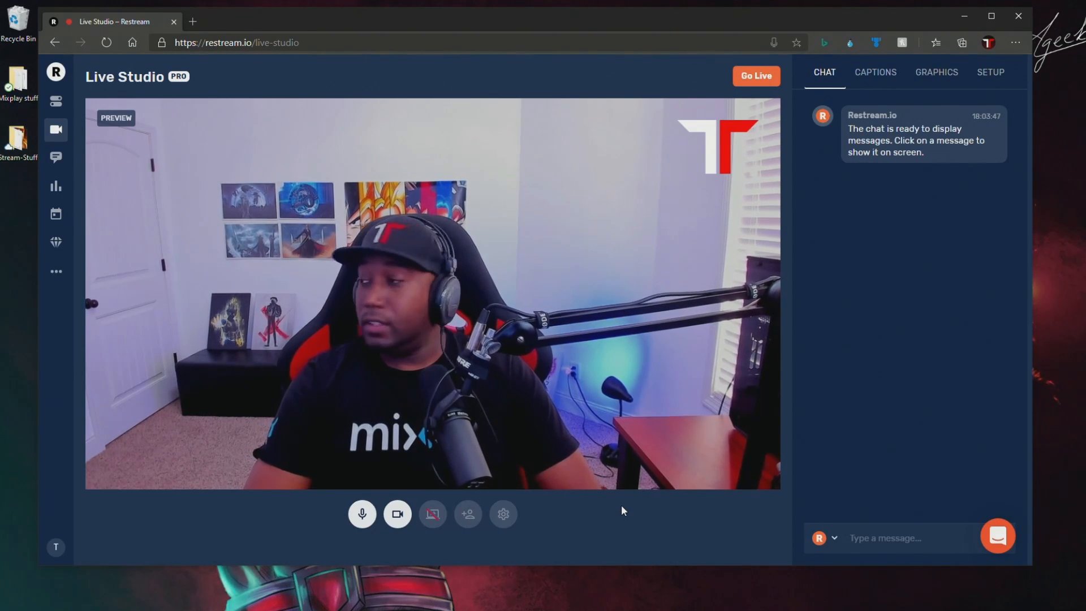